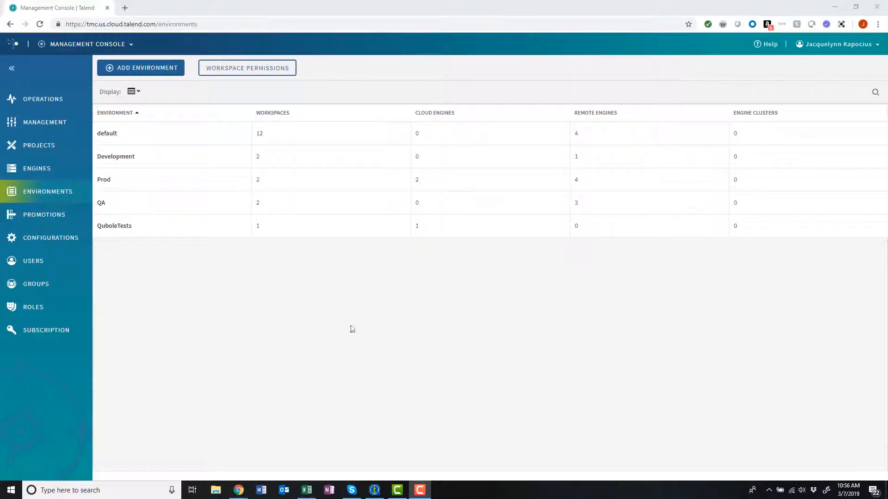
# Step: Browse the Operations tasks and the default environment's workspaces in Management
pyautogui.click(42, 99)
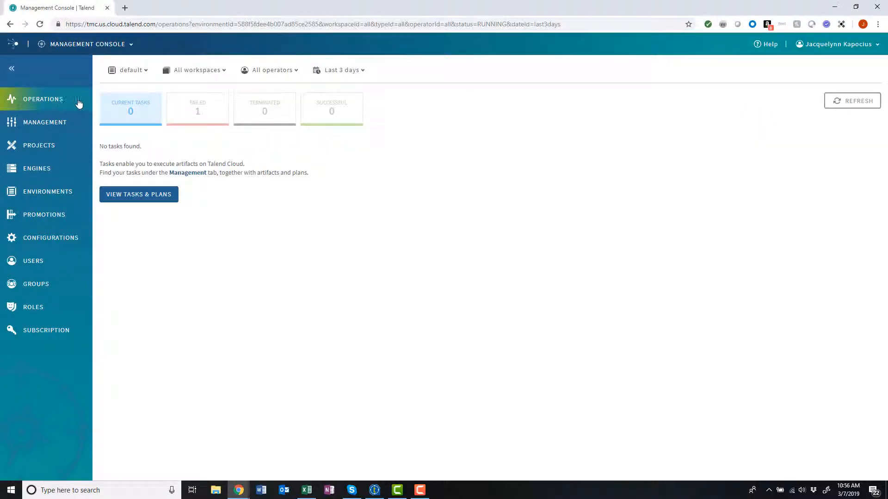
pyautogui.click(130, 70)
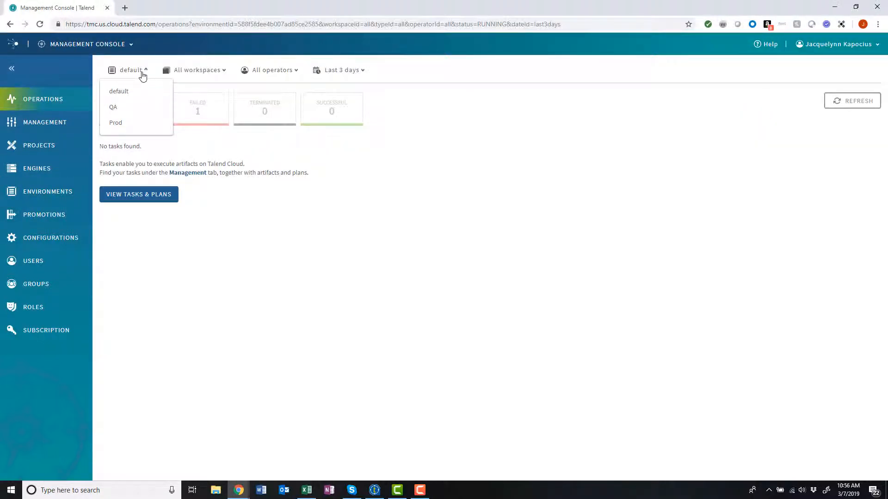
pyautogui.click(45, 122)
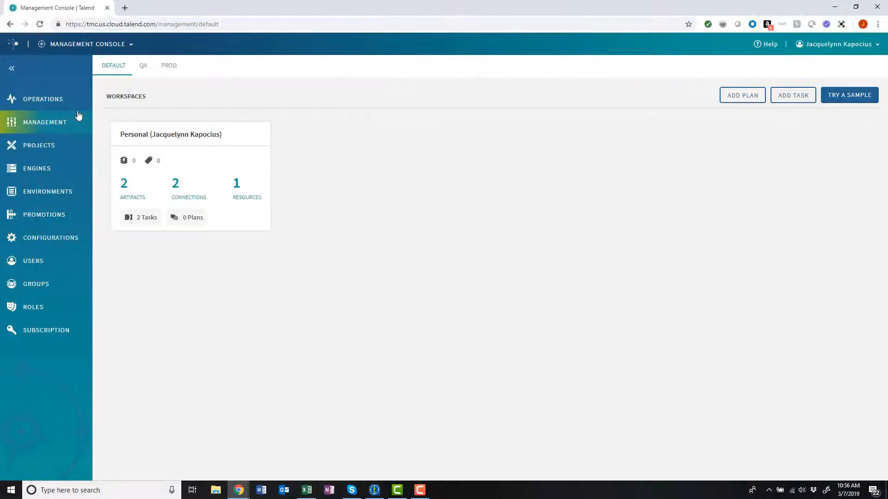
pyautogui.moveTo(53, 157)
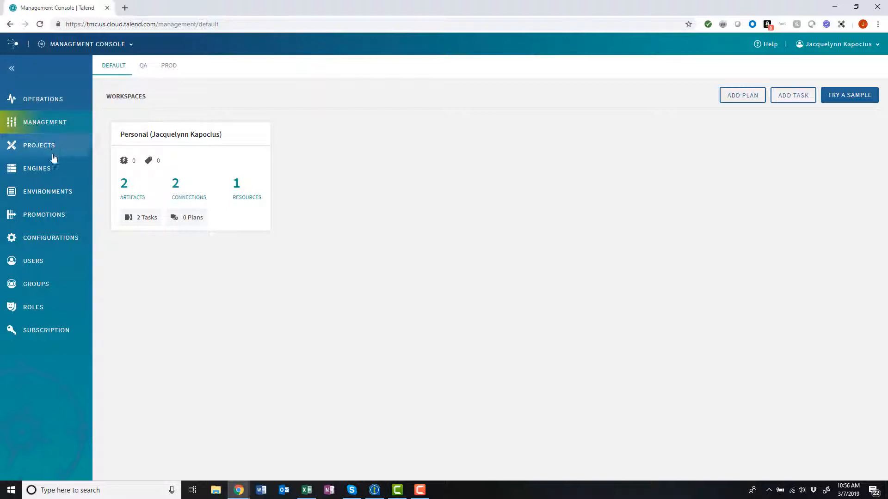
# Step: Compare the engines of the Development and QA environments on the Engines page
pyautogui.click(36, 169)
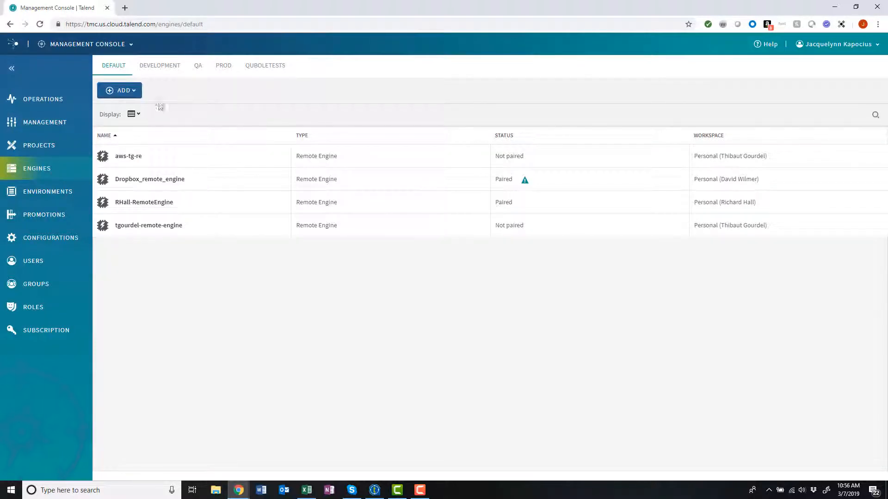
pyautogui.moveTo(159, 68)
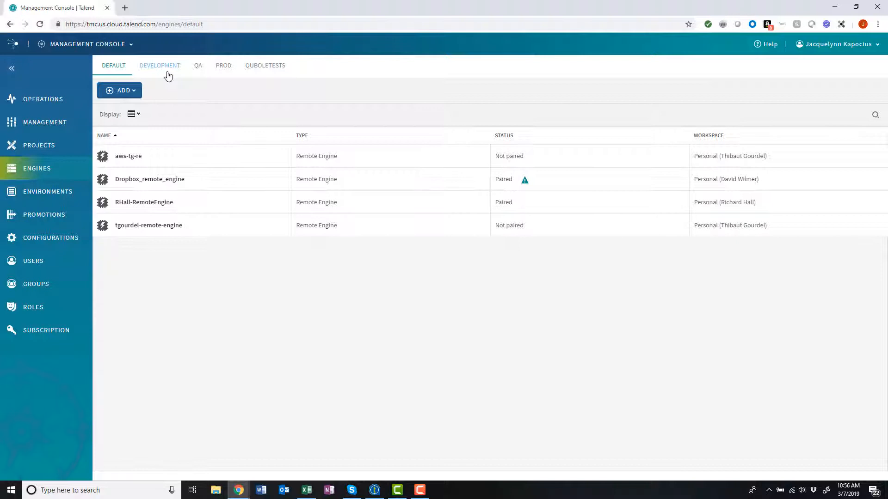
pyautogui.click(160, 65)
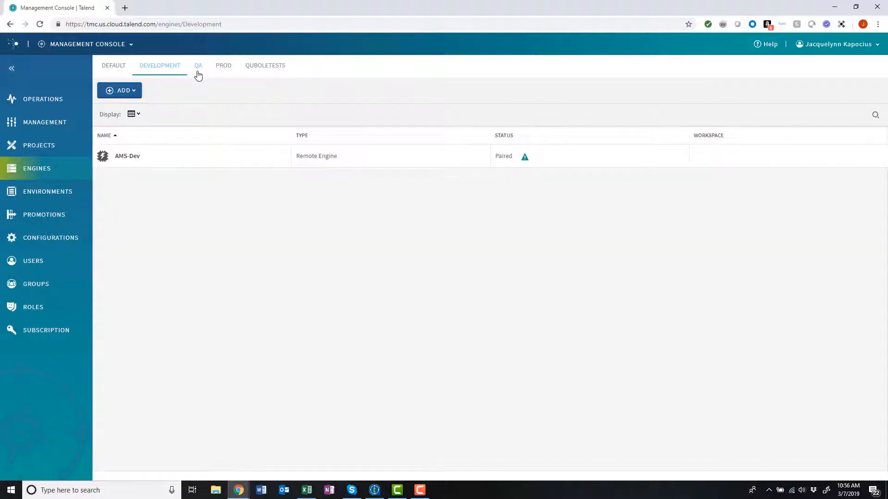
pyautogui.click(198, 65)
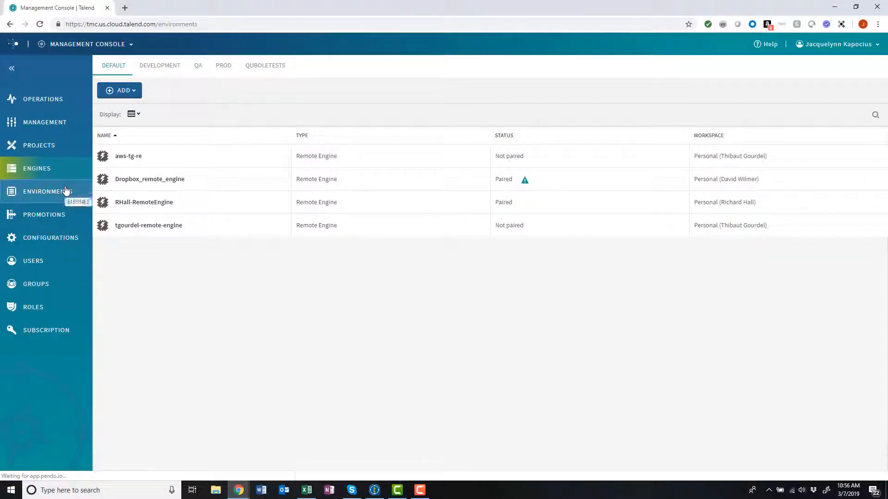
# Step: Return to the Environments list showing all five environments with their counts
pyautogui.click(47, 191)
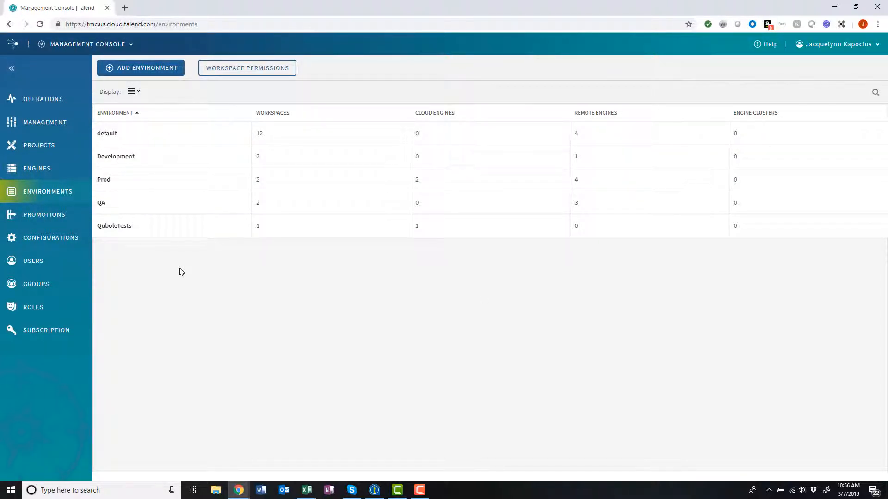
pyautogui.moveTo(368, 268)
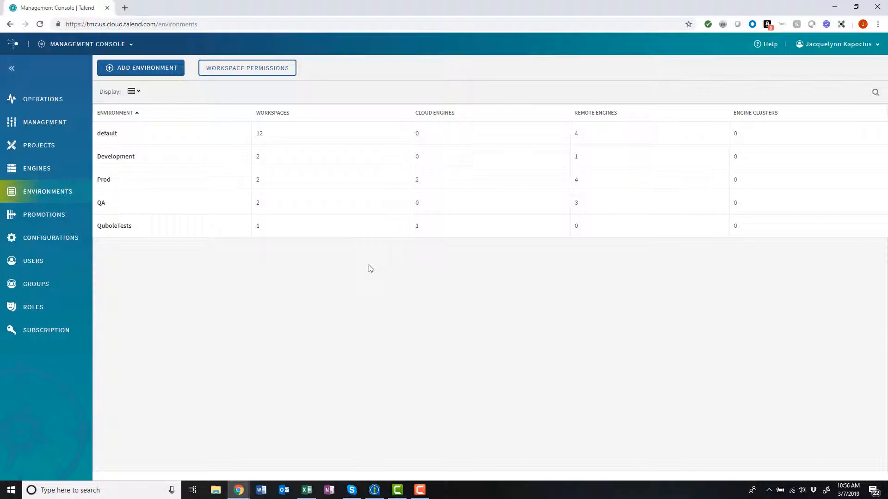
pyautogui.moveTo(571, 280)
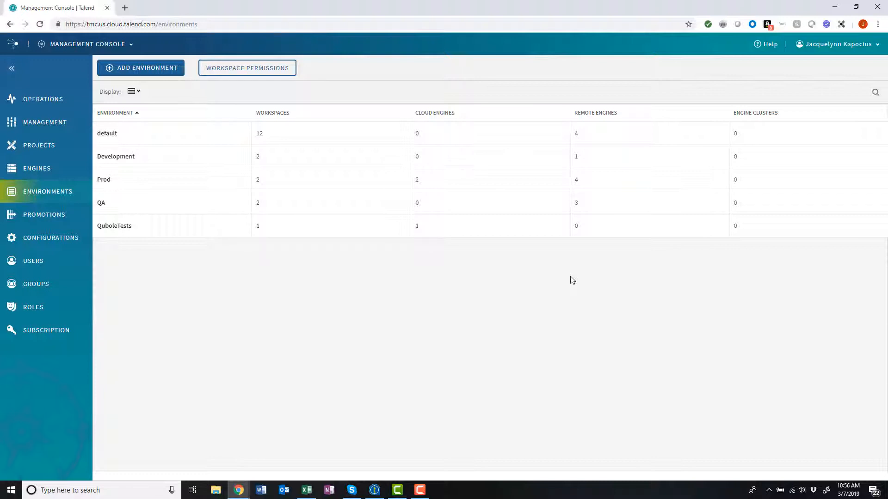
pyautogui.moveTo(152, 74)
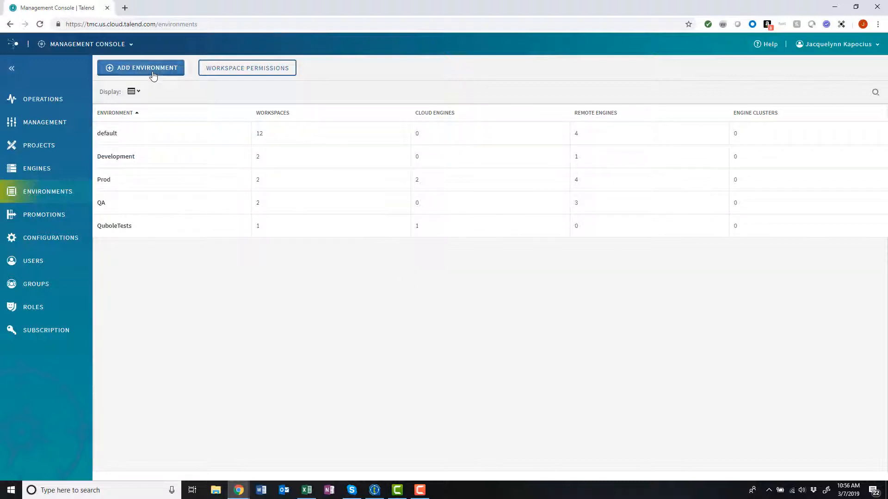
# Step: Add environment 'Quality Control' with workspace 'Clean Artifacts' and 1 allocated cloud engine, and save it
pyautogui.click(140, 67)
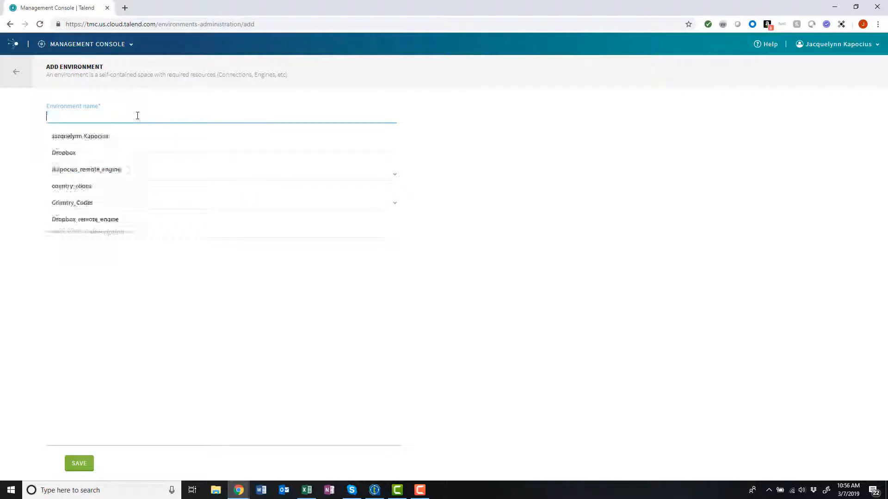
pyautogui.write('Quality Control')
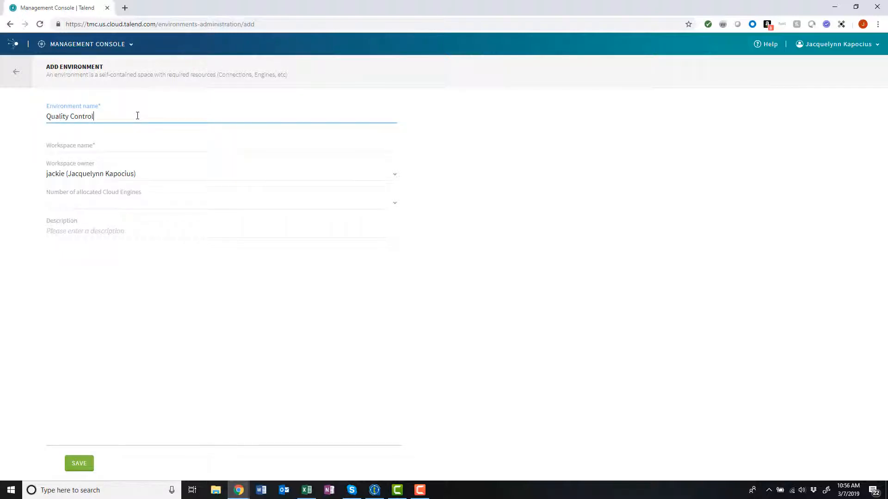
pyautogui.click(127, 146)
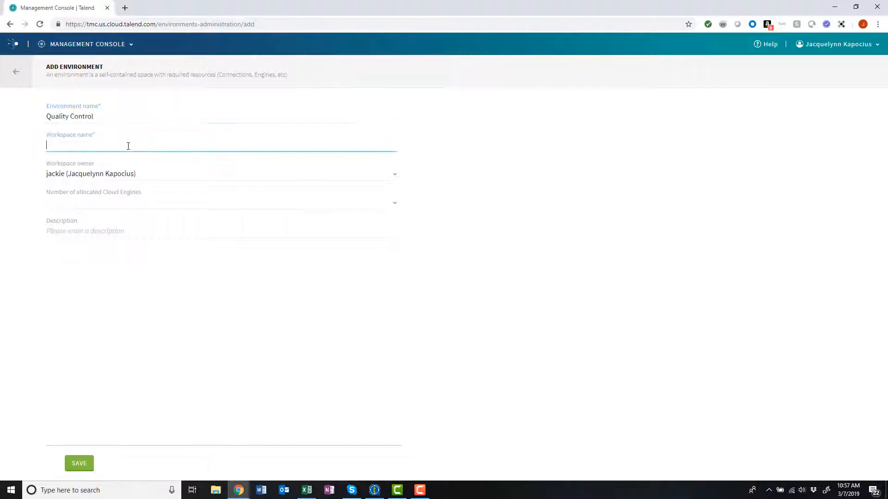
pyautogui.write('Clean Artifa')
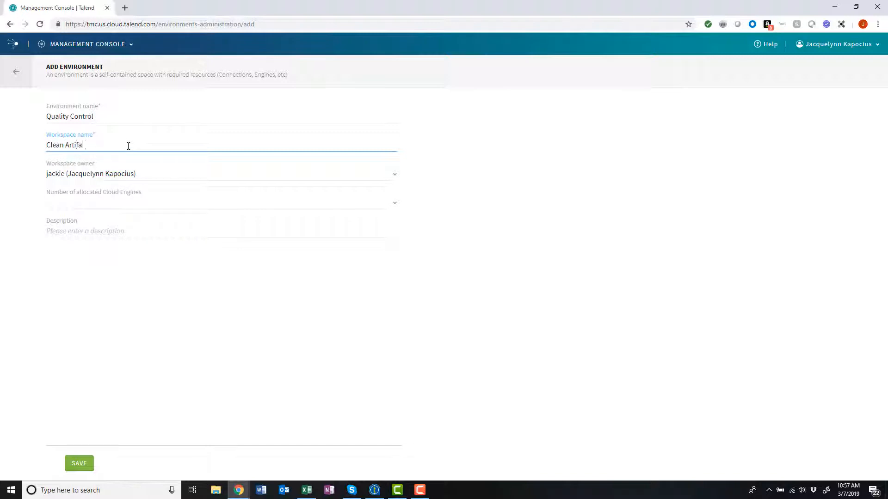
pyautogui.write('cts')
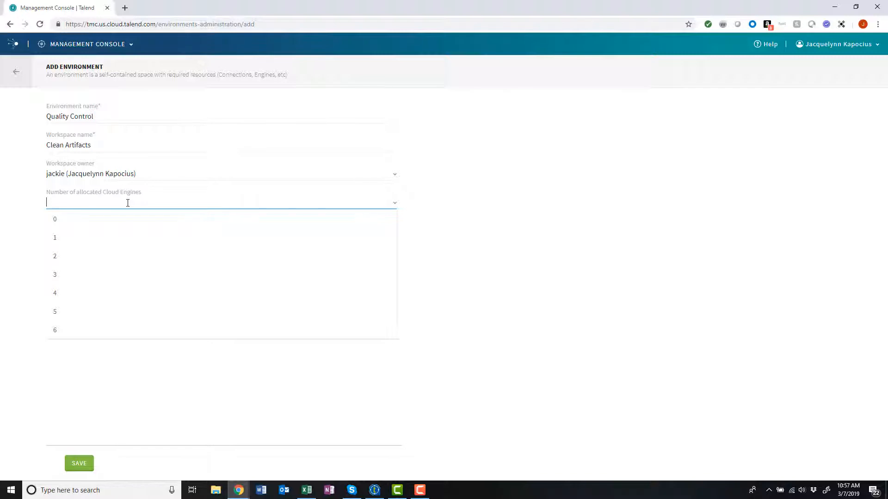
pyautogui.moveTo(119, 221)
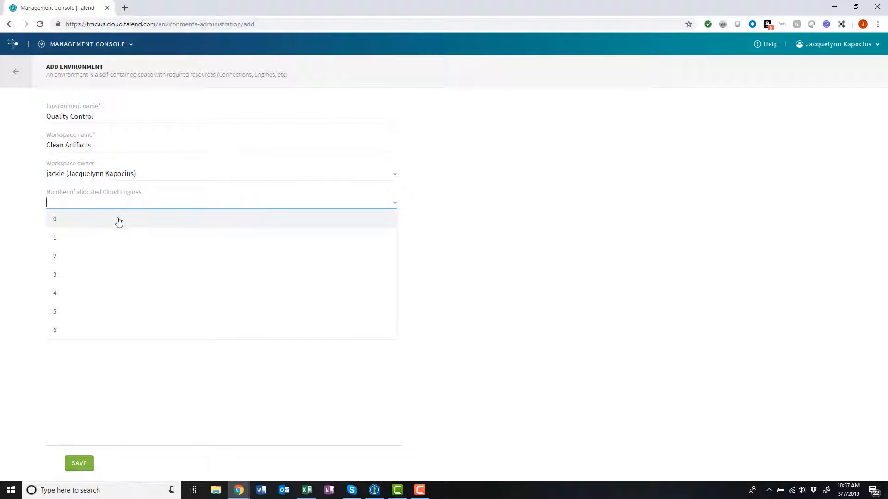
pyautogui.click(55, 238)
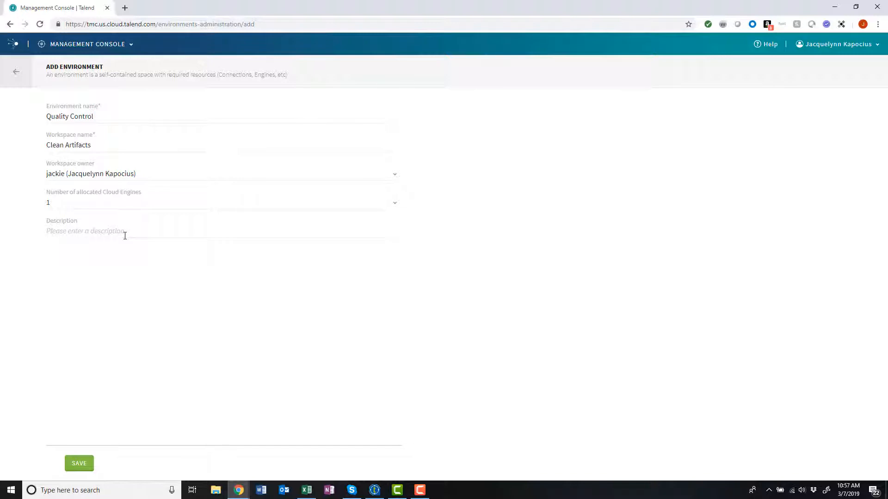
pyautogui.moveTo(64, 419)
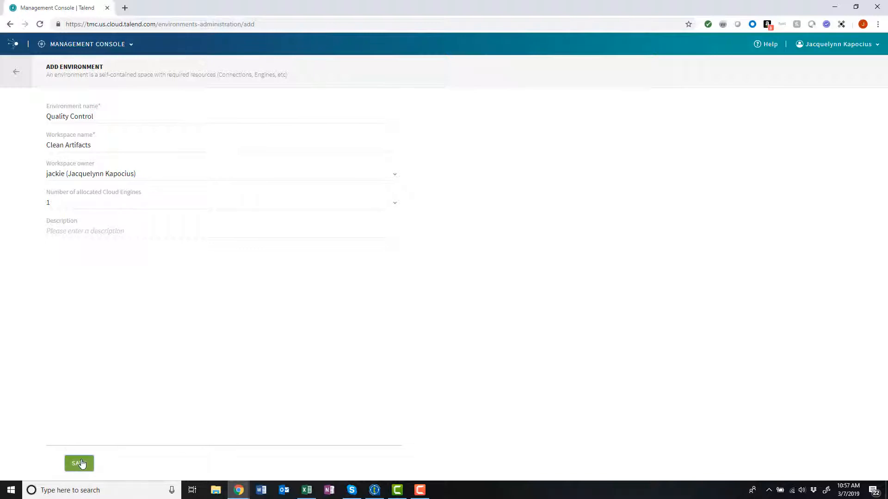
pyautogui.click(79, 464)
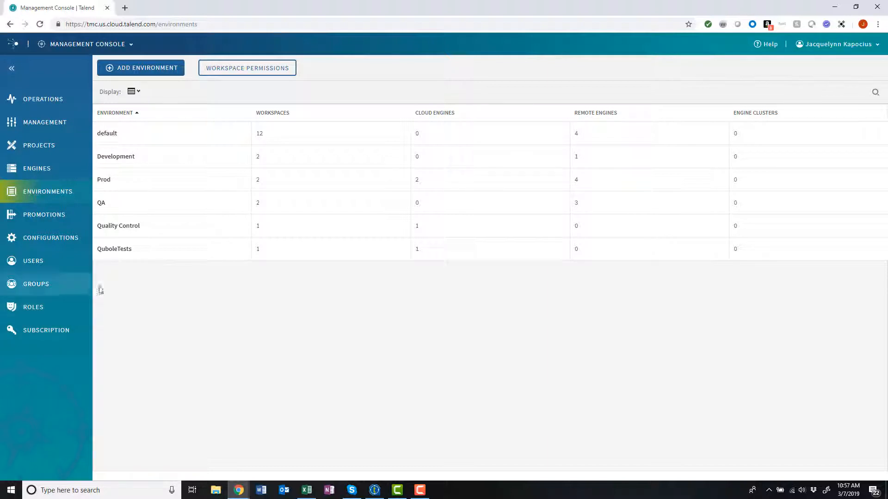
pyautogui.moveTo(118, 229)
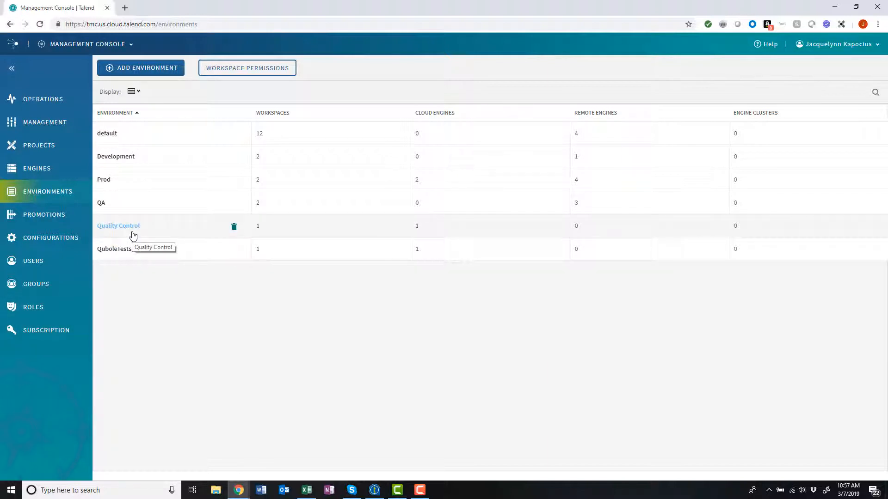
# Step: Review Quality Control's Info and cloud engine count, then go to the Engines page
pyautogui.click(117, 226)
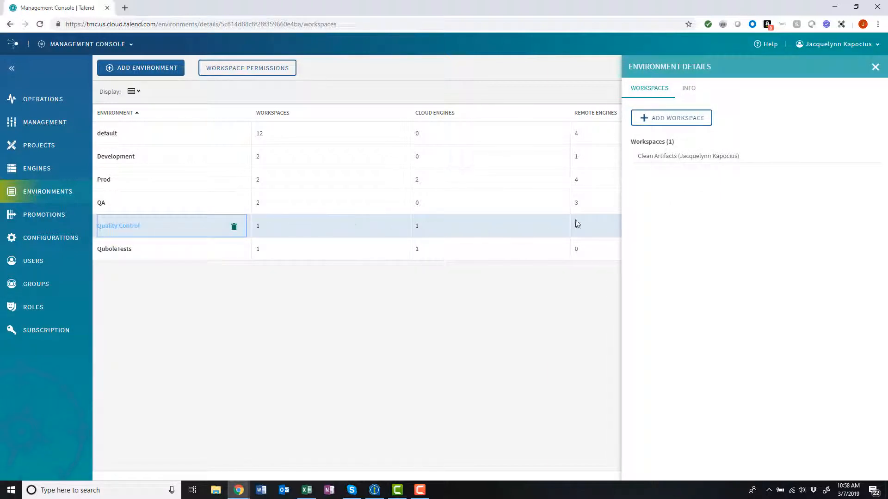
pyautogui.moveTo(702, 128)
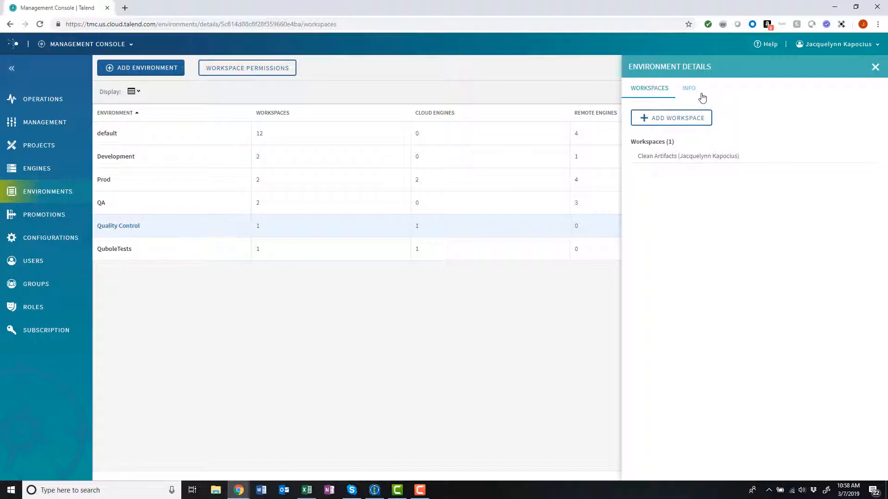
pyautogui.click(688, 87)
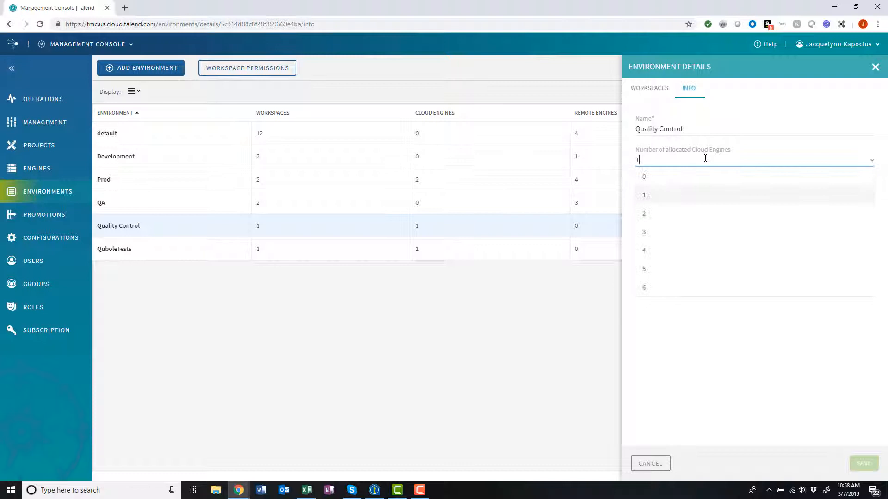
pyautogui.moveTo(675, 313)
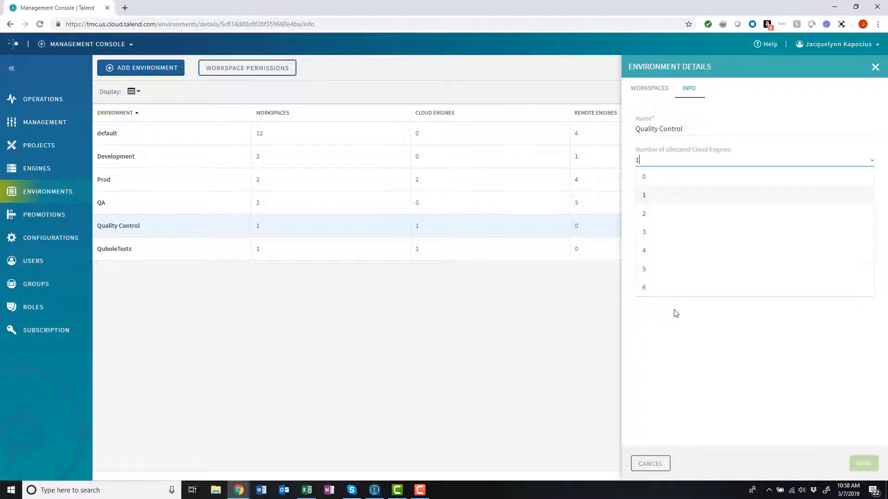
pyautogui.click(644, 195)
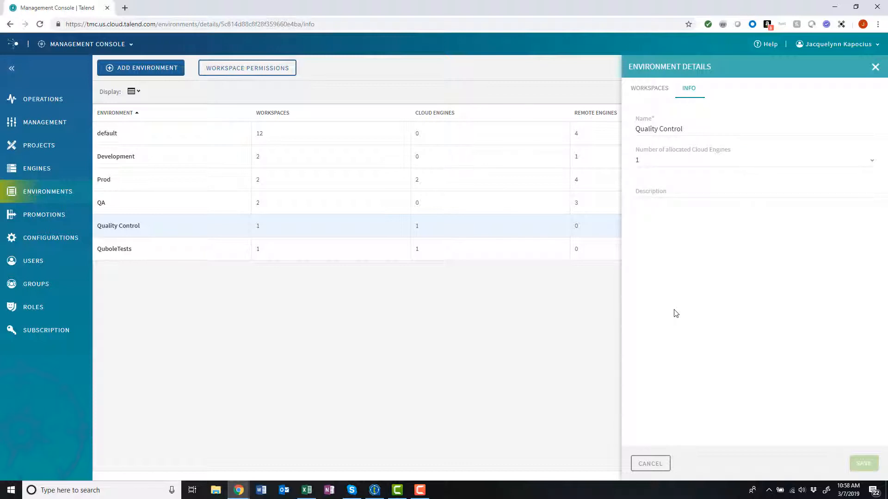
pyautogui.moveTo(79, 175)
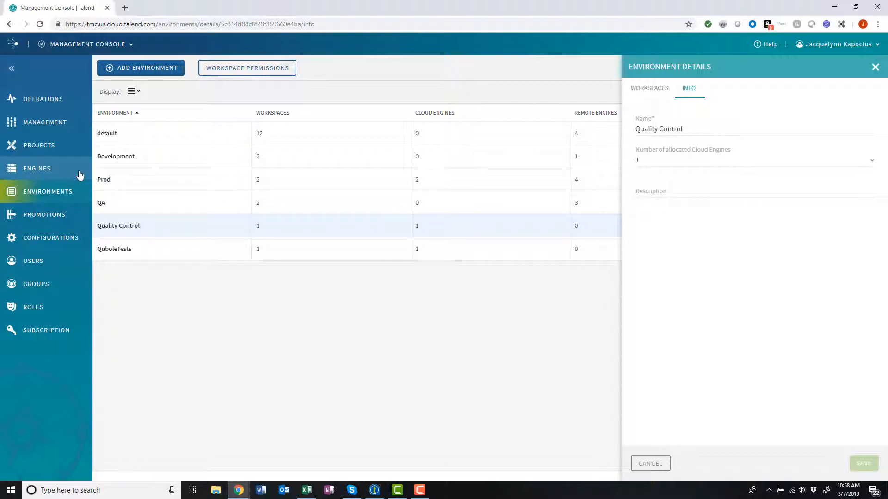
pyautogui.click(36, 168)
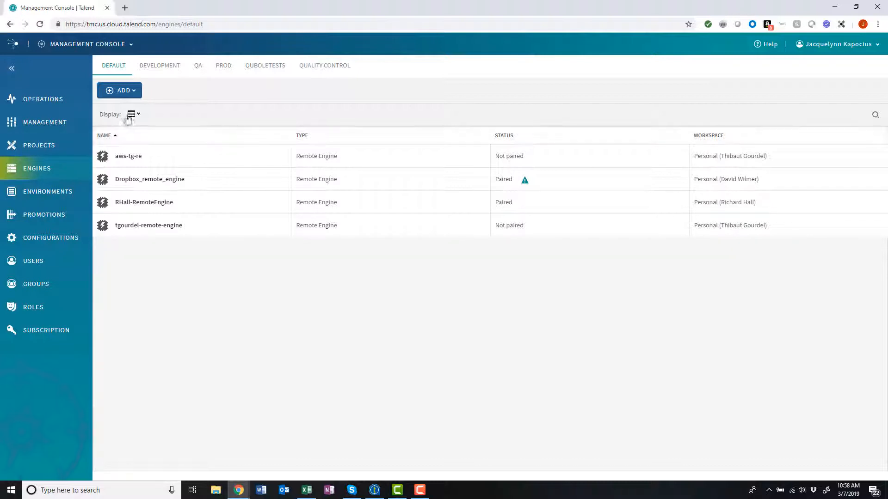
# Step: Reassign Dropbox_remote_engine to the Quality Control environment's Clean Artifacts workspace and save
pyautogui.click(119, 90)
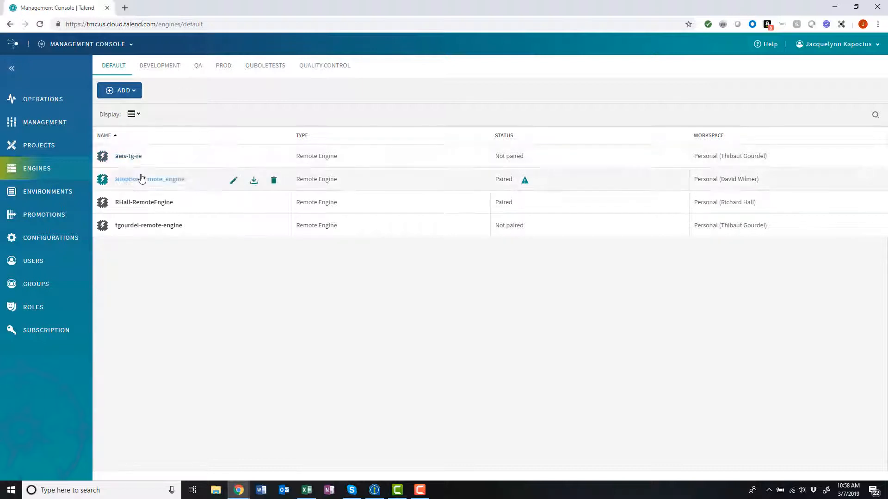
pyautogui.click(233, 180)
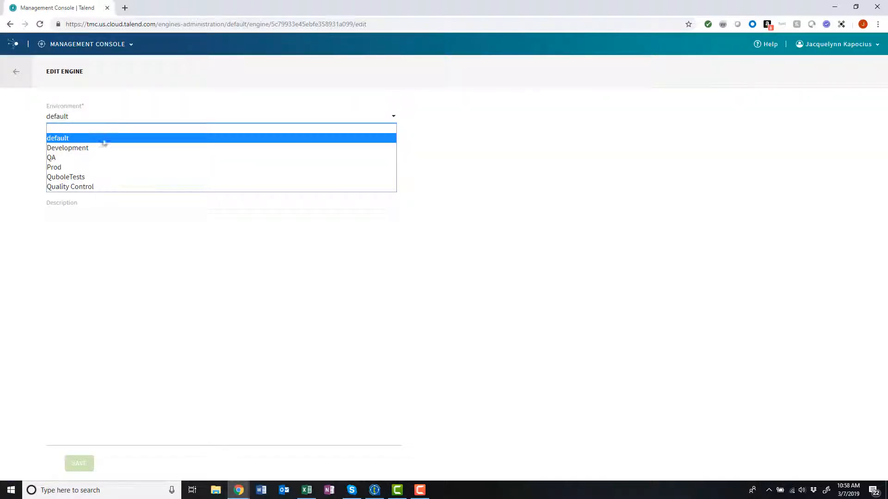
pyautogui.click(70, 187)
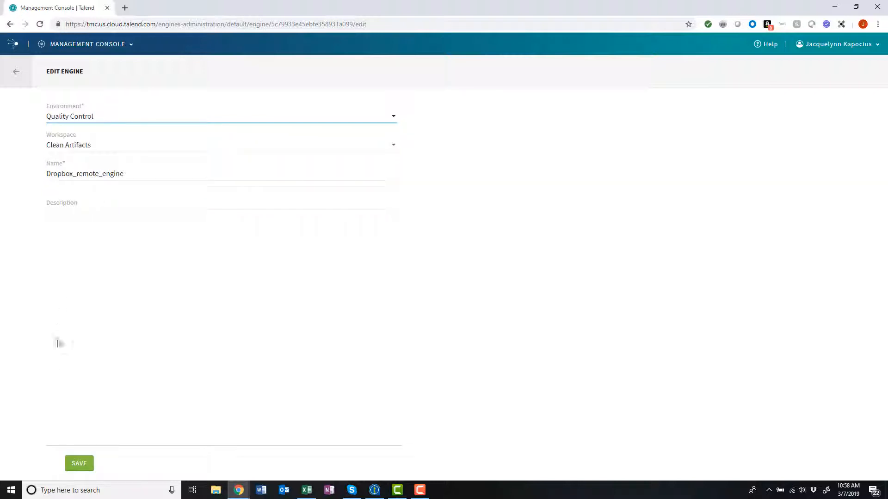
pyautogui.click(79, 463)
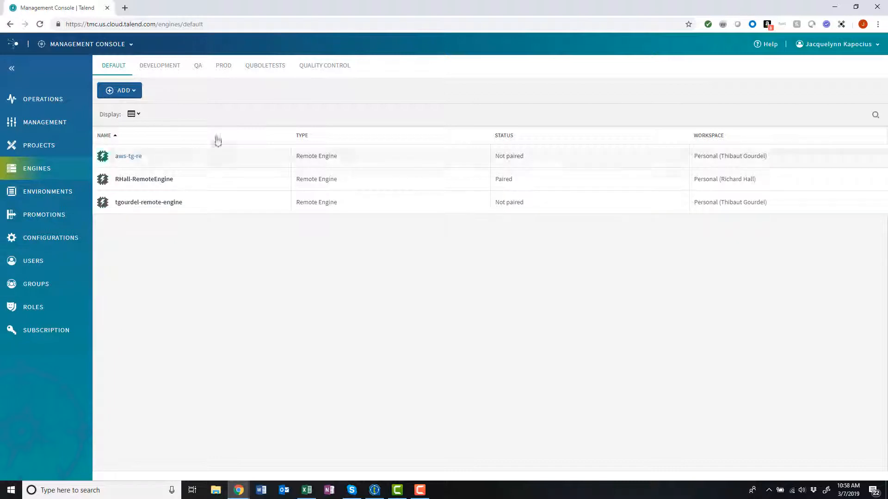
# Step: Confirm the engine under Quality Control and return to the environments overview
pyautogui.click(325, 64)
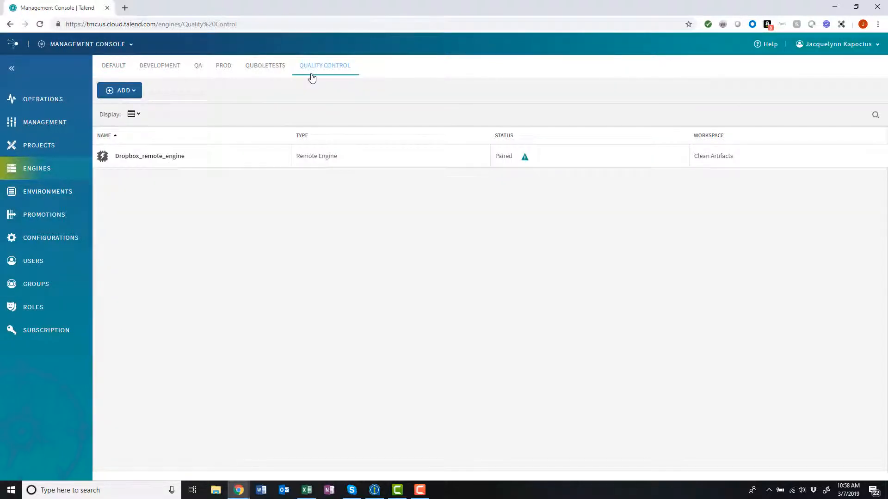
pyautogui.moveTo(47, 192)
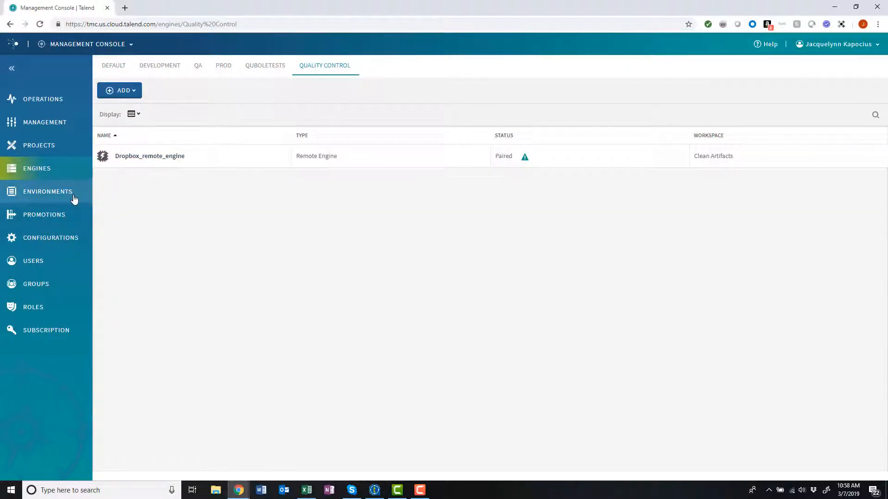
pyautogui.click(47, 191)
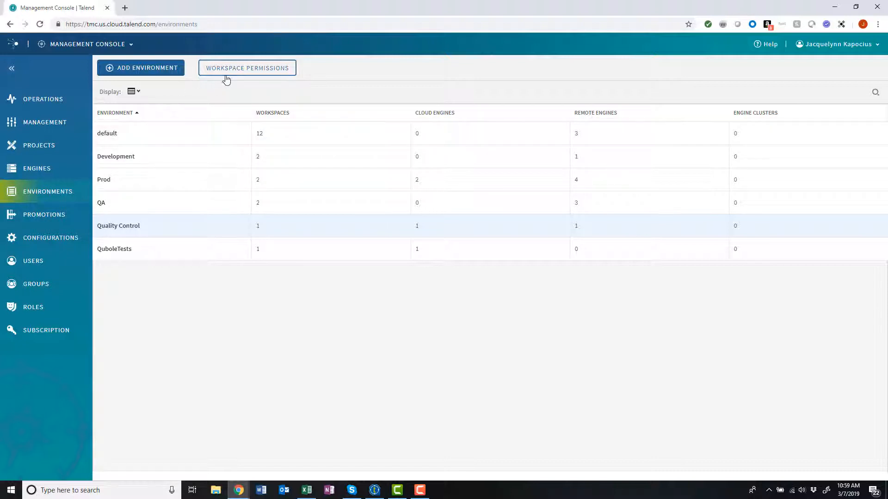
pyautogui.click(246, 68)
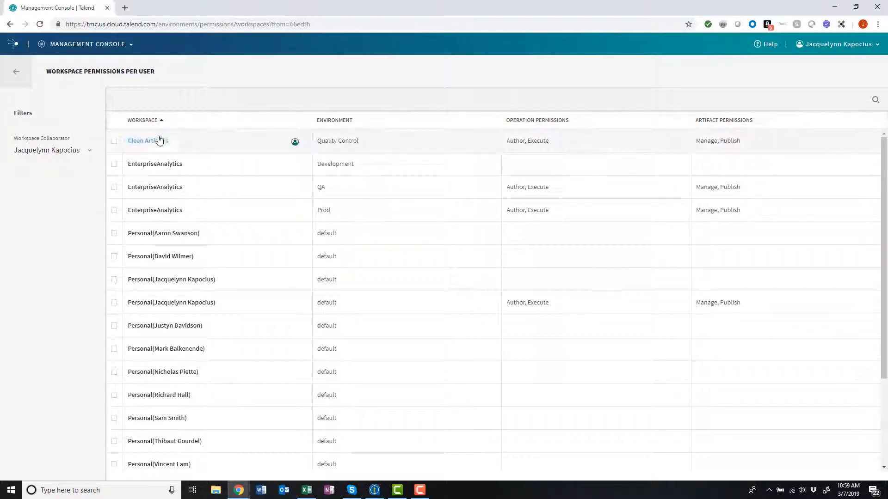
pyautogui.click(147, 140)
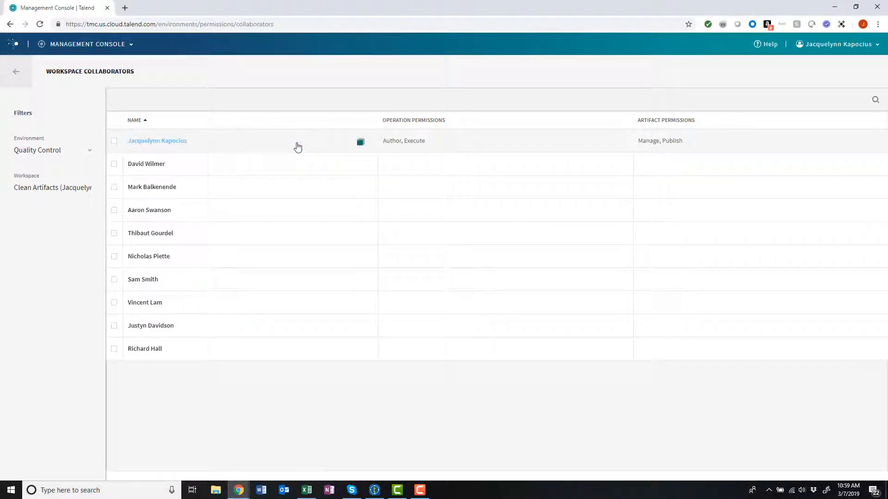
pyautogui.click(157, 140)
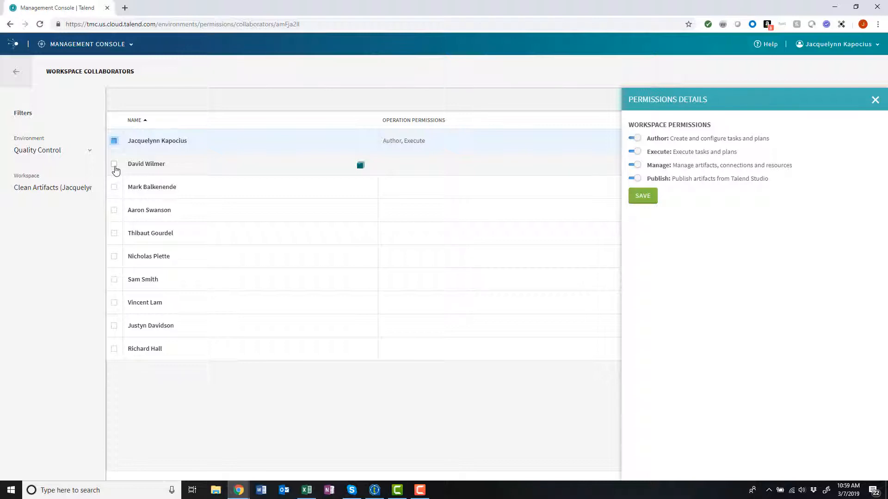
pyautogui.click(114, 163)
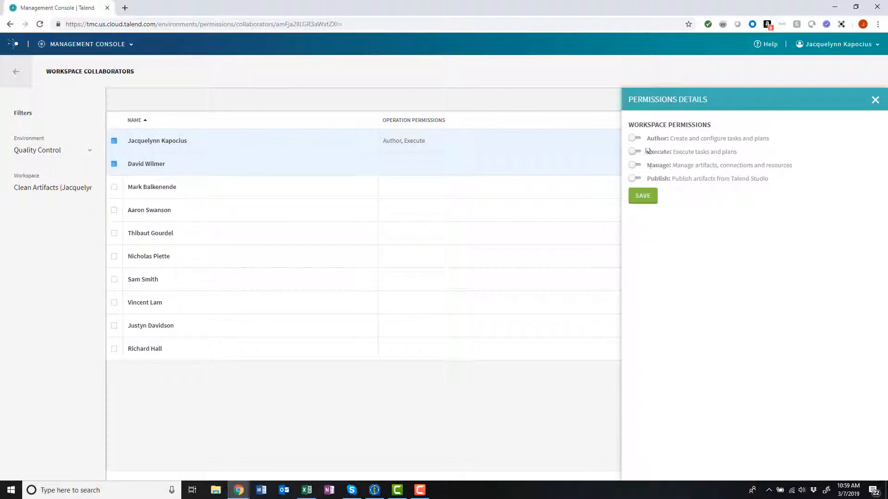
# Step: Grant Author and Execute permissions, save, and return to the environments overview
pyautogui.click(635, 138)
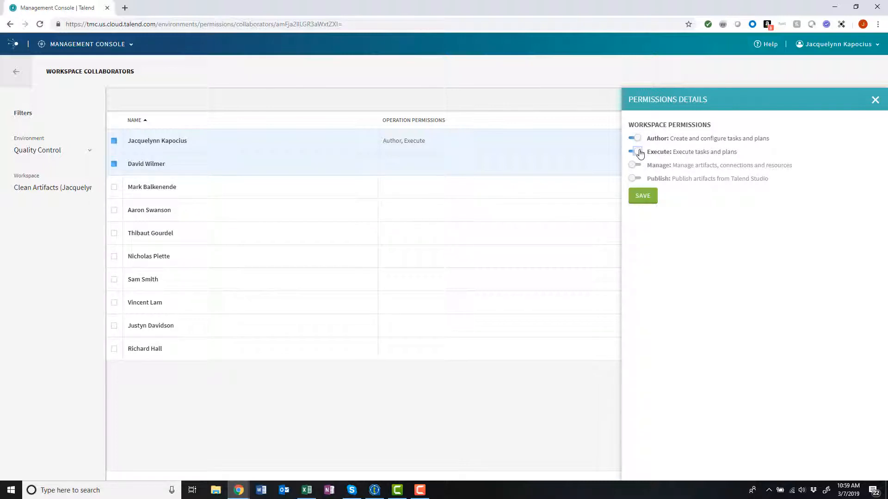
pyautogui.click(642, 196)
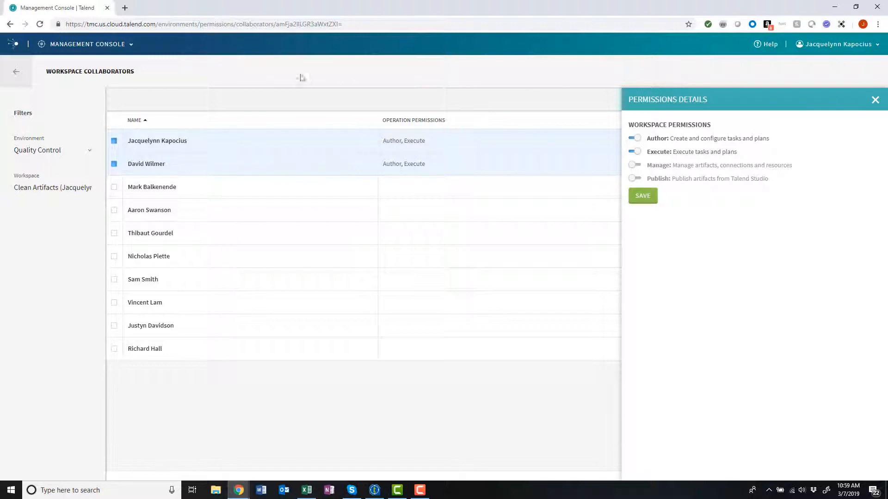
pyautogui.click(16, 71)
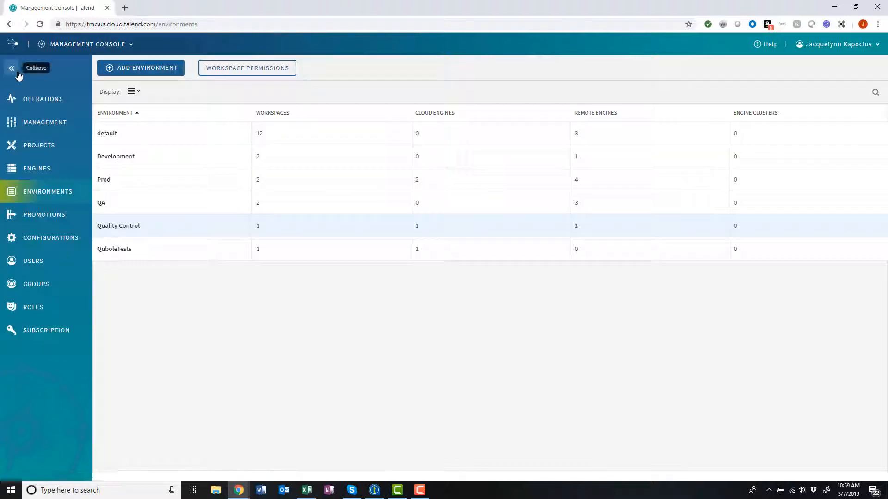
# Step: Show the Management page for Quality Control with its empty Clean Artifacts workspace
pyautogui.click(119, 225)
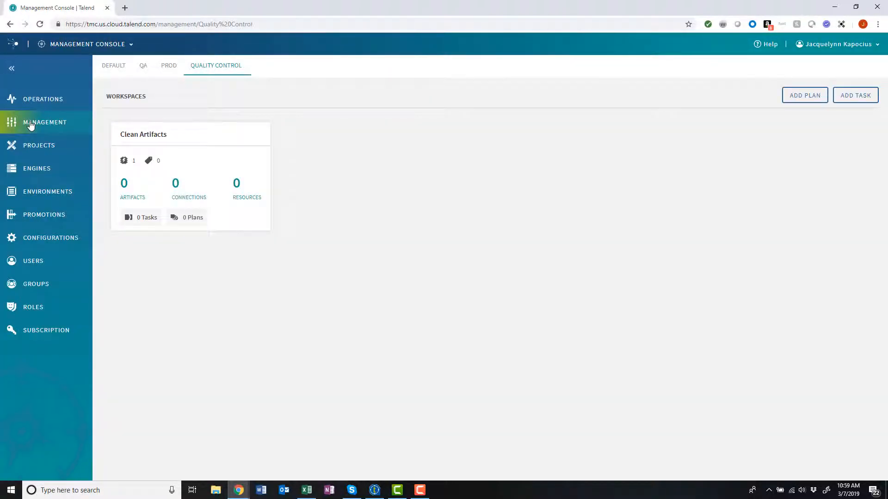
pyautogui.moveTo(145, 230)
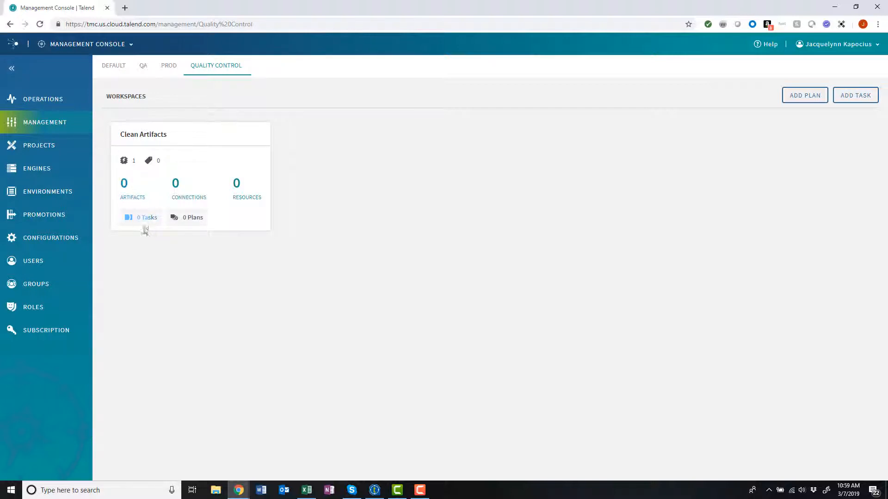